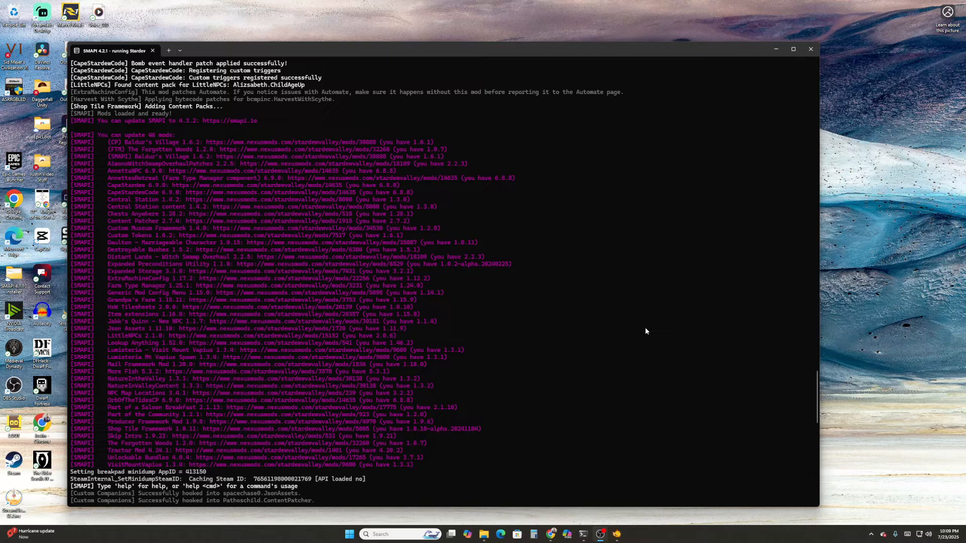
mouse_move(115, 284)
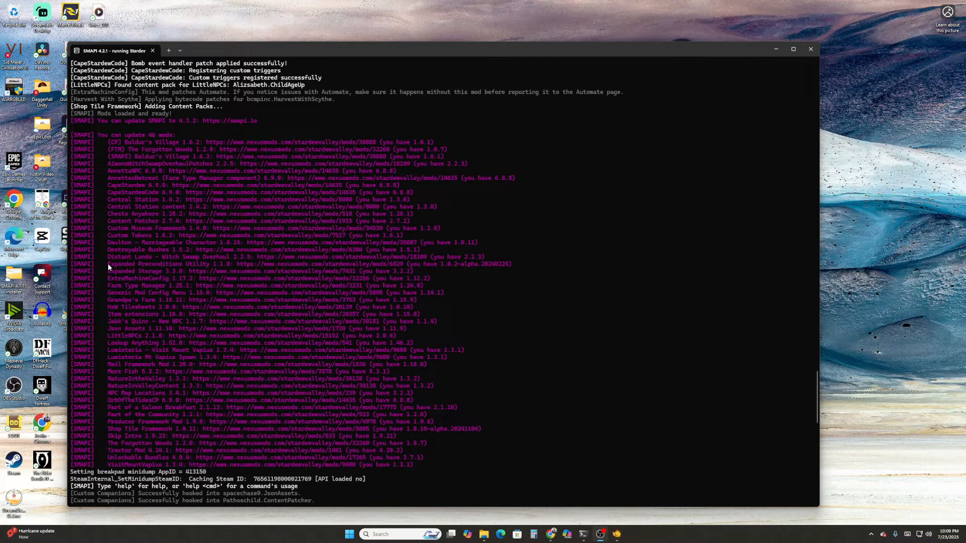
mouse_move(603, 208)
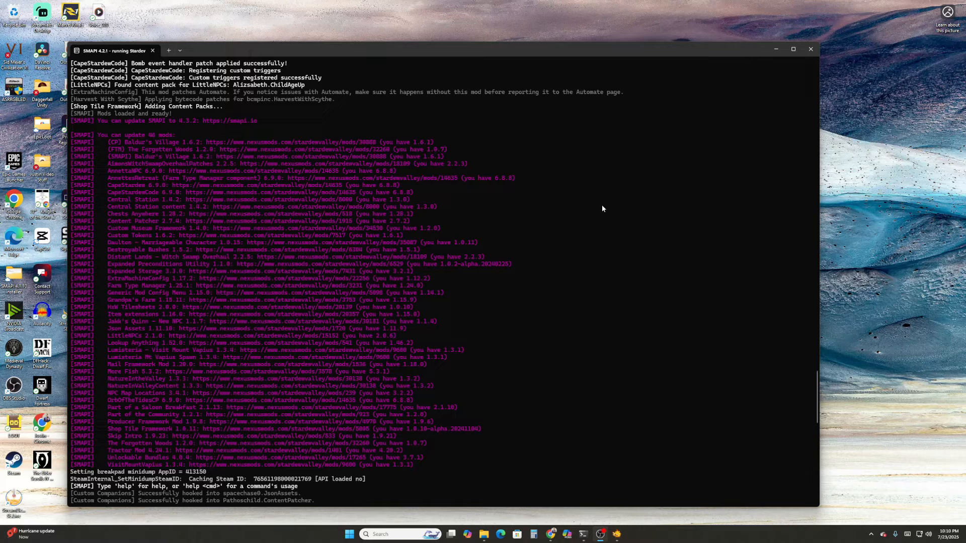
mouse_move(326, 208)
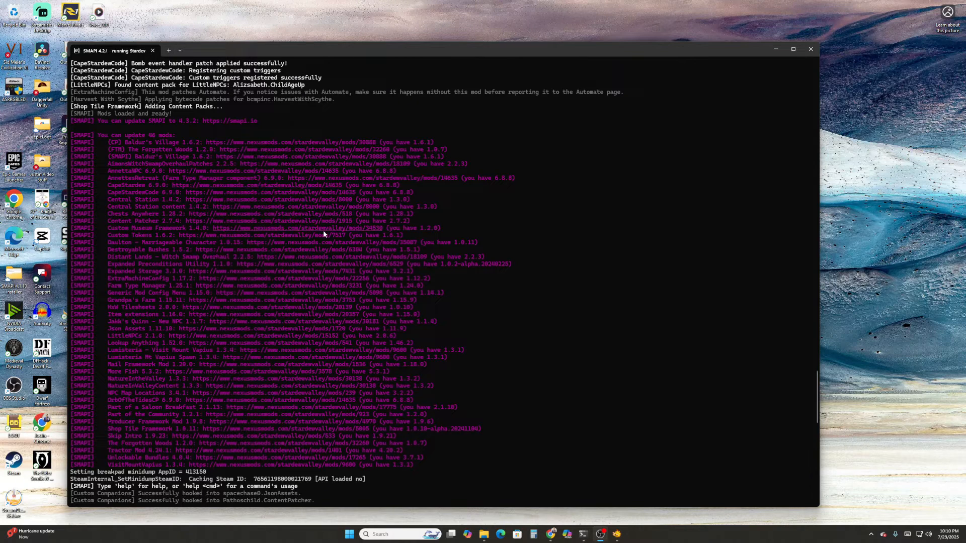
mouse_move(529, 319)
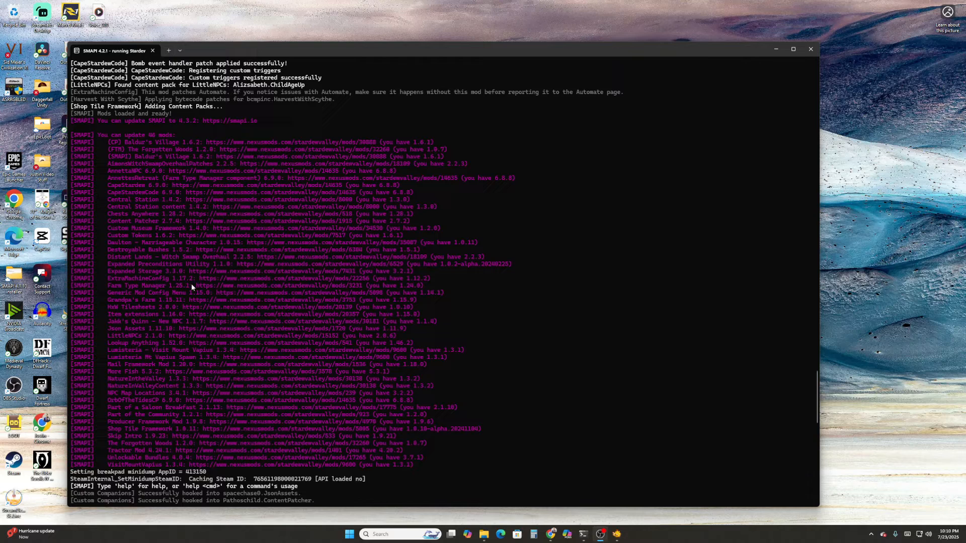
mouse_move(118, 154)
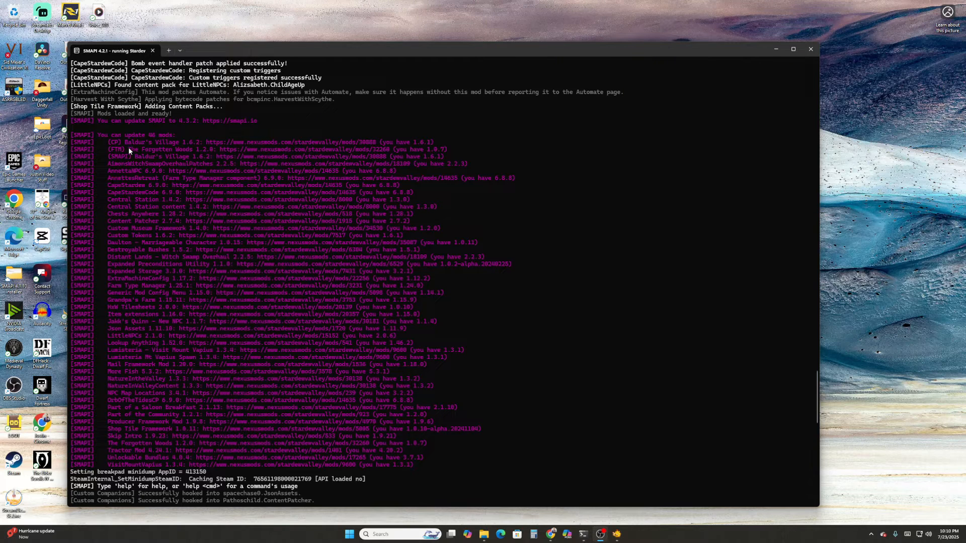
mouse_move(159, 159)
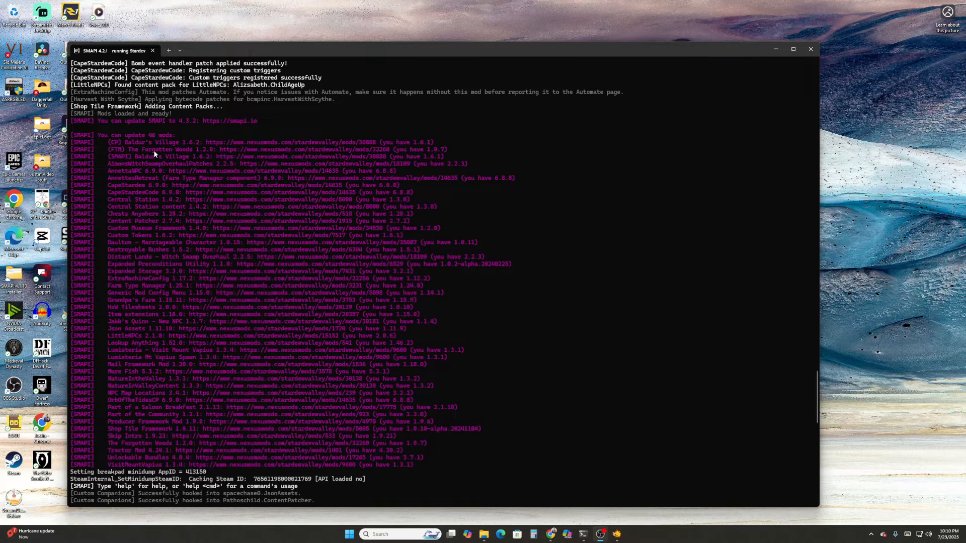
mouse_move(142, 232)
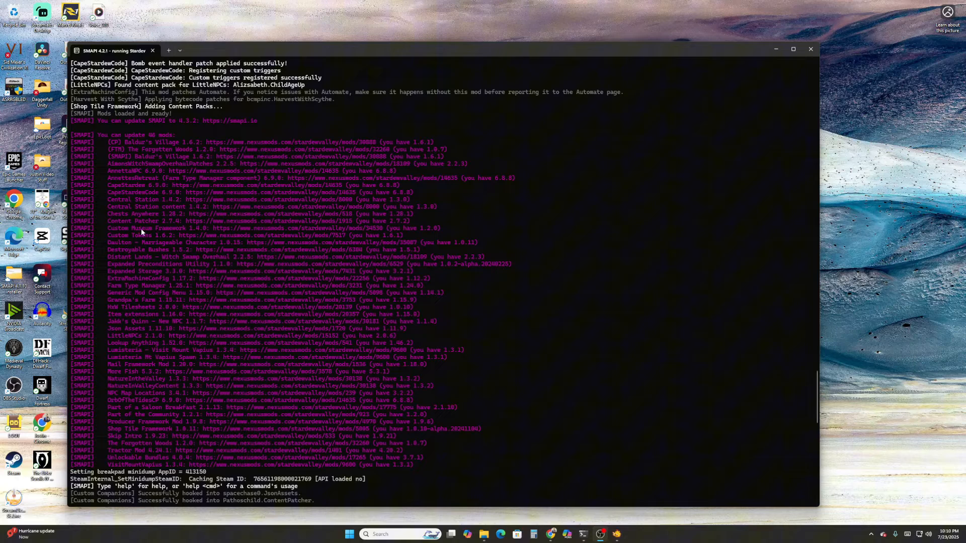
mouse_move(124, 288)
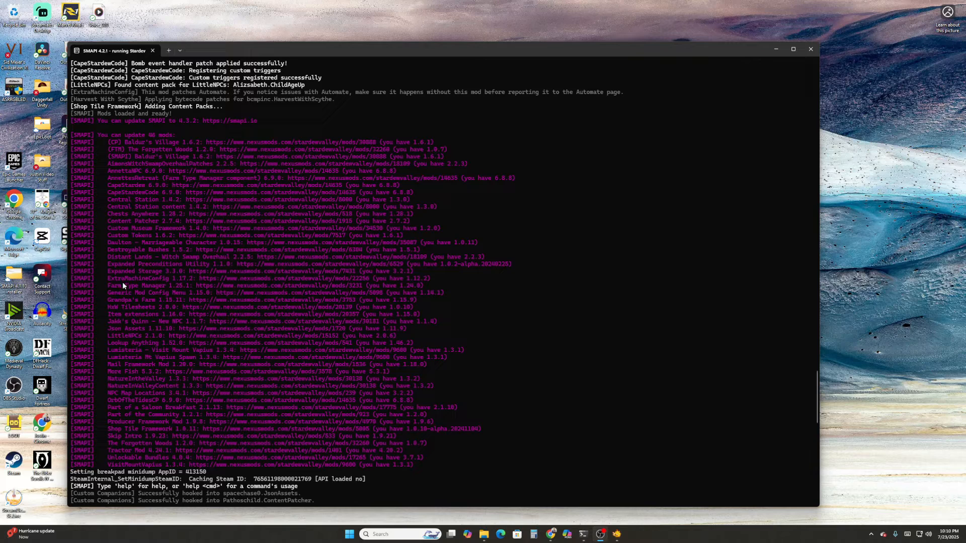
mouse_move(124, 223)
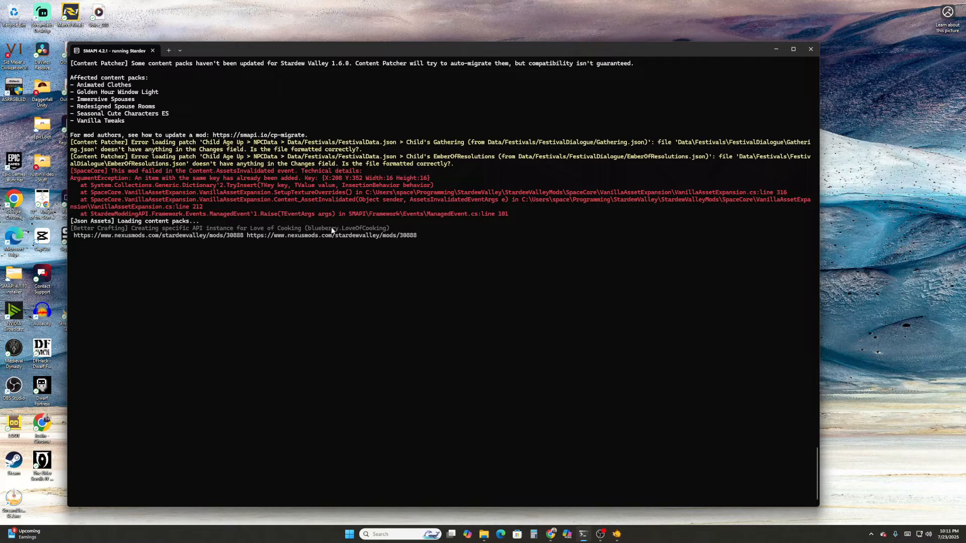
mouse_move(333, 235)
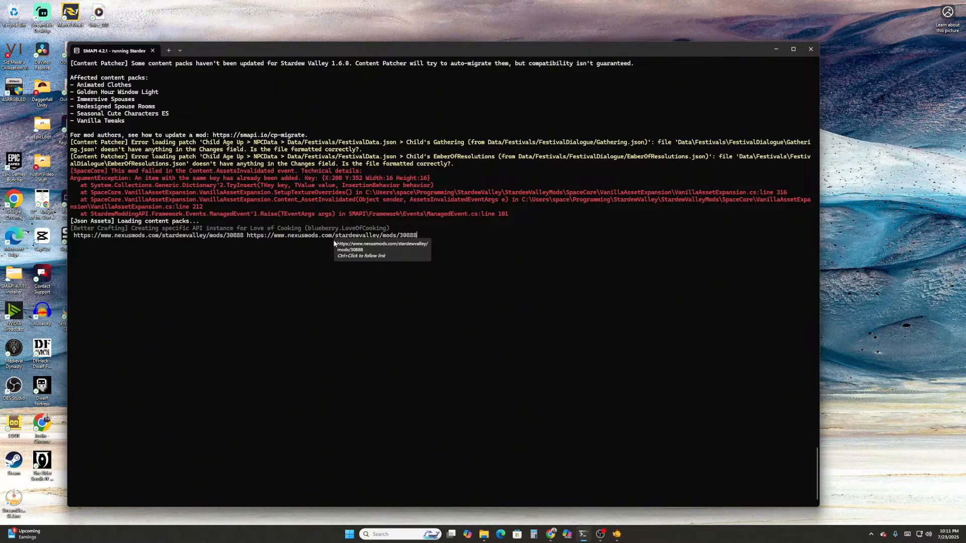
Step: Scroll the SMAPI console to the Content Patcher update link and follow it to Nexus Mods
scroll("down", 3)
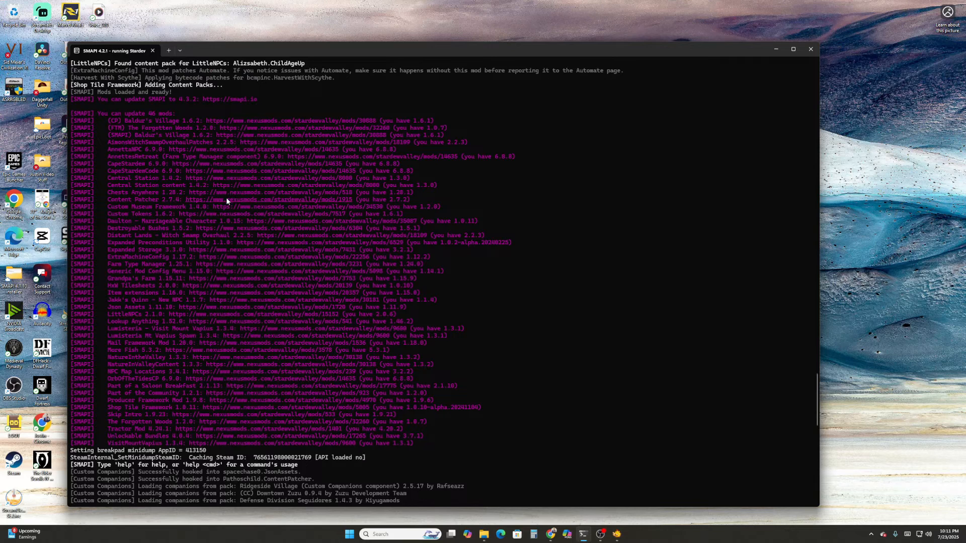
mouse_move(185, 205)
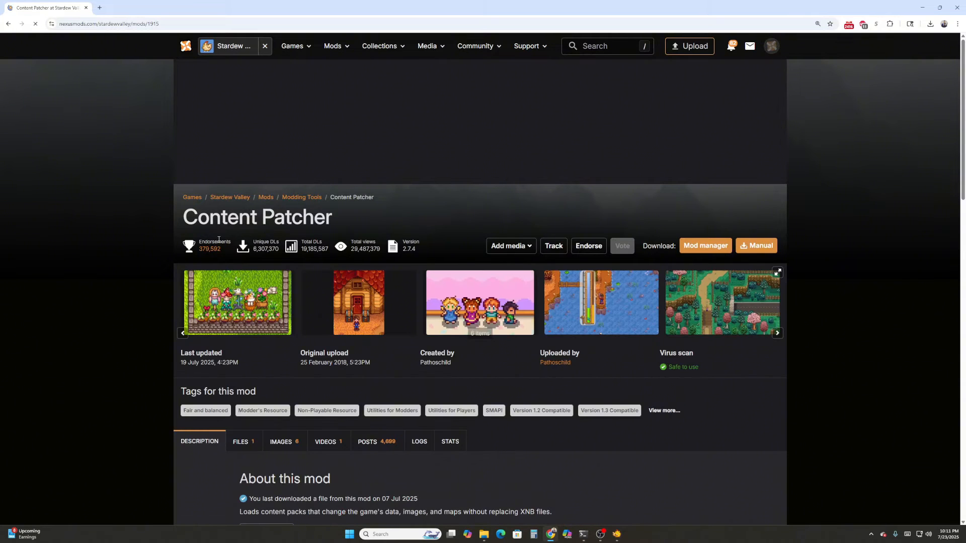
Step: Show Content Patcher's Files list on Nexus Mods with main file version 2.7.4
scroll("down", 3)
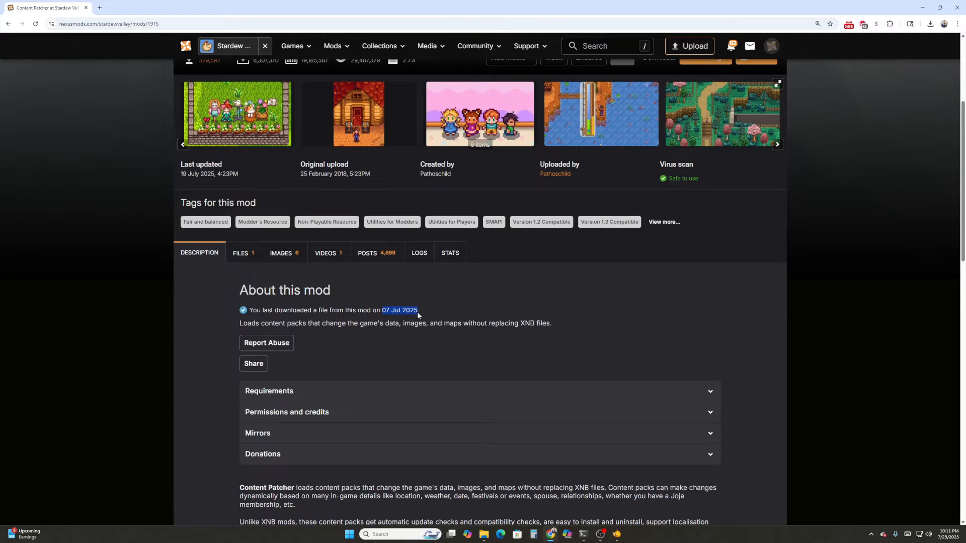
mouse_move(242, 253)
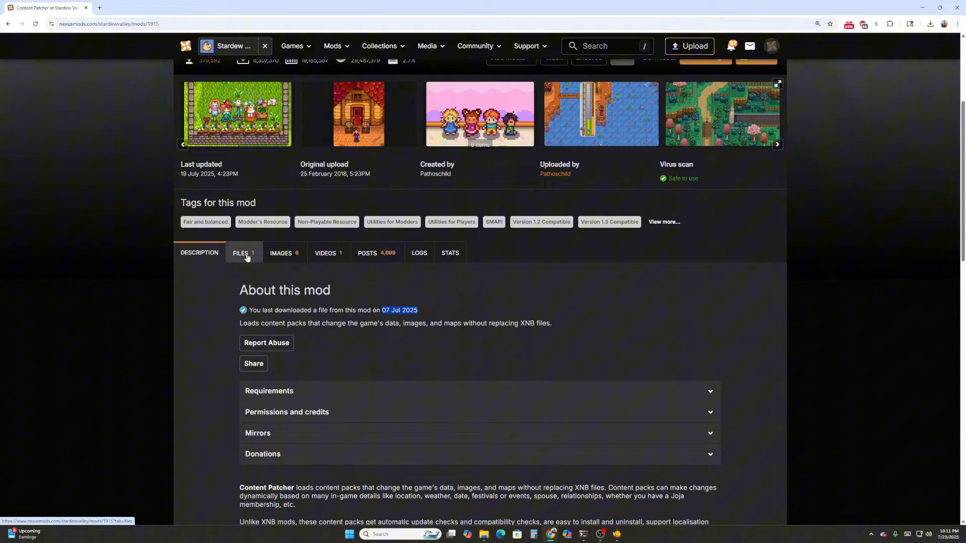
left_click(241, 253)
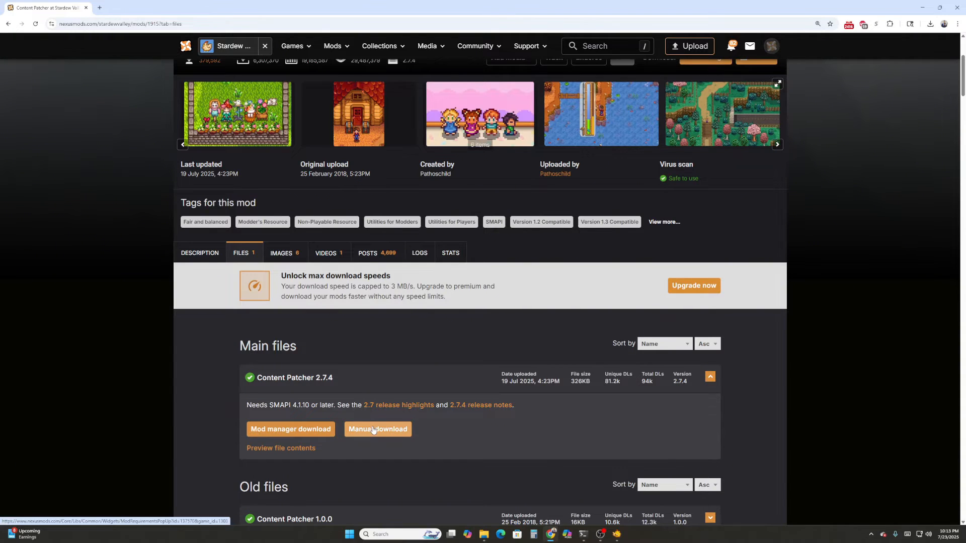
Step: Start the free slow manual download of the Content Patcher 2.7.4 zip past the SMAPI requirement notice
left_click(376, 429)
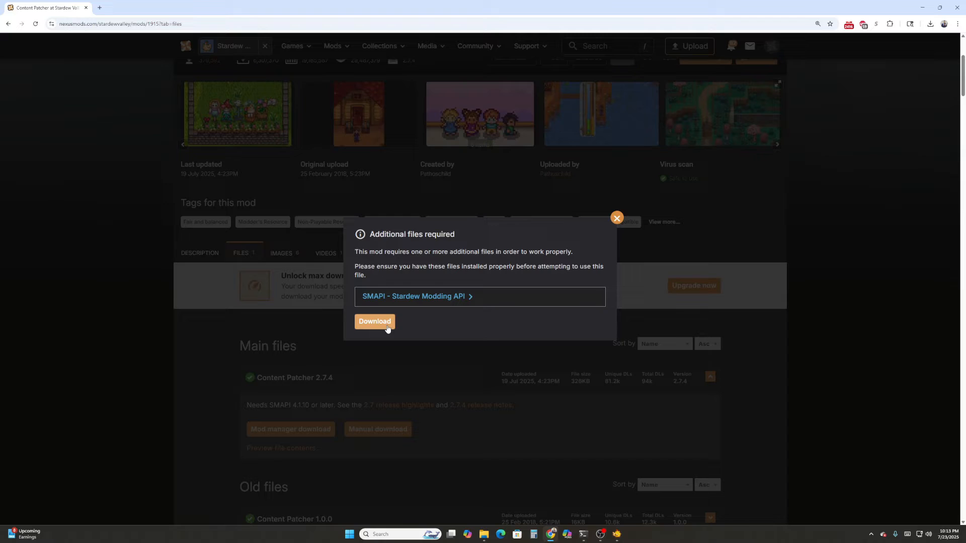
left_click(373, 321)
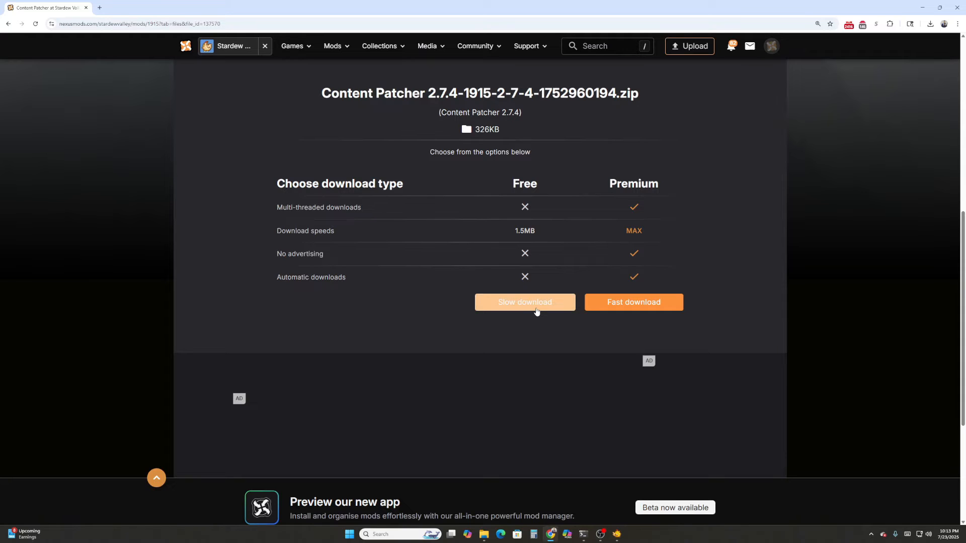
left_click(523, 302)
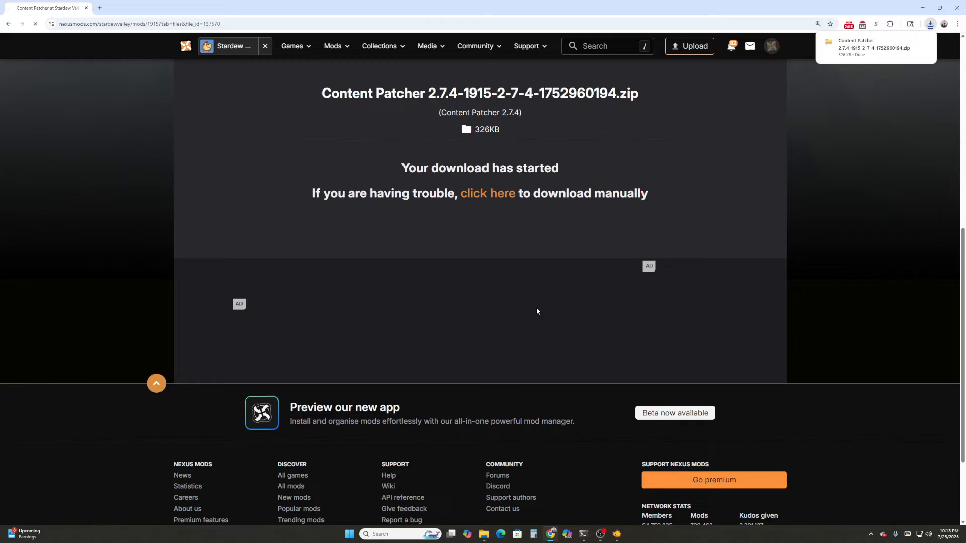
mouse_move(404, 263)
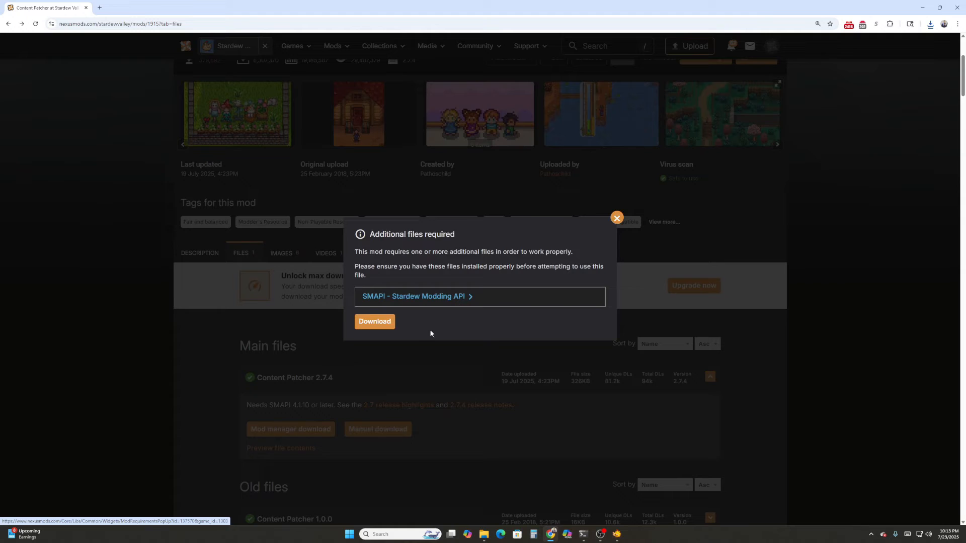
Step: Confirm the requirement notice again and open the downloaded Content Patcher 2.7.4 zip
left_click(375, 321)
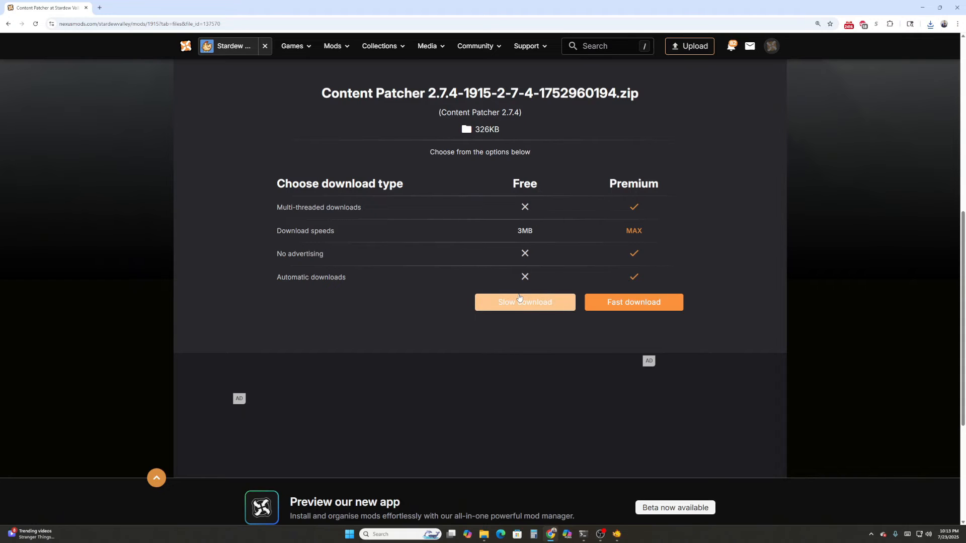
mouse_move(559, 290)
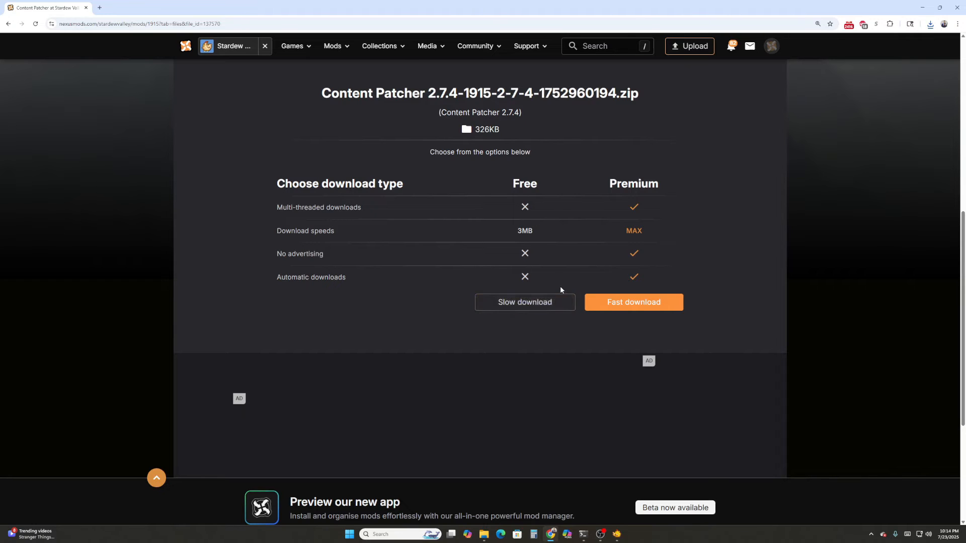
mouse_move(585, 291)
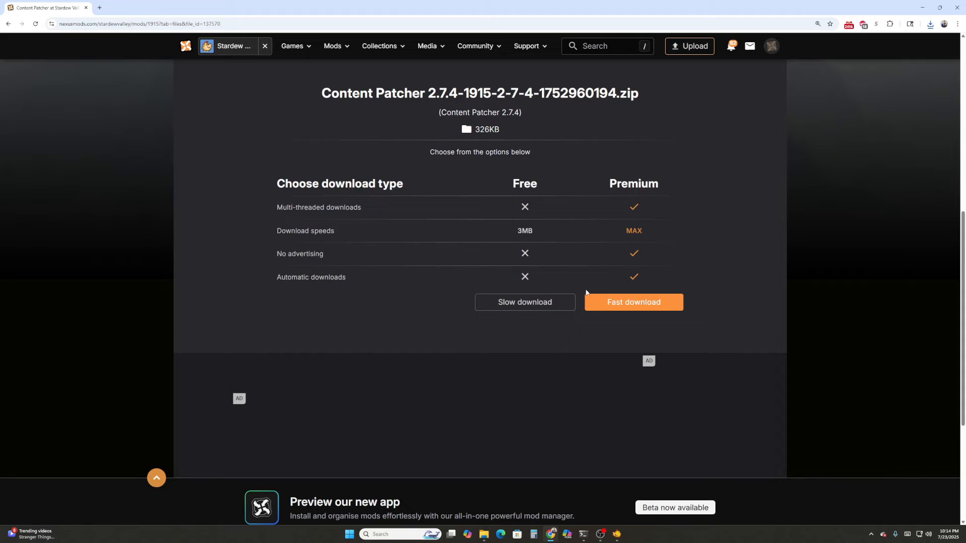
mouse_move(499, 332)
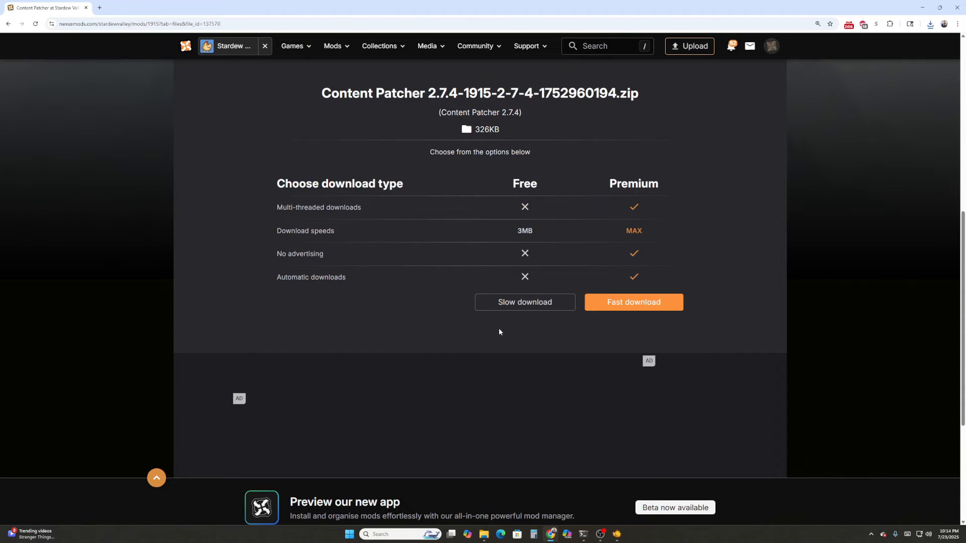
mouse_move(486, 177)
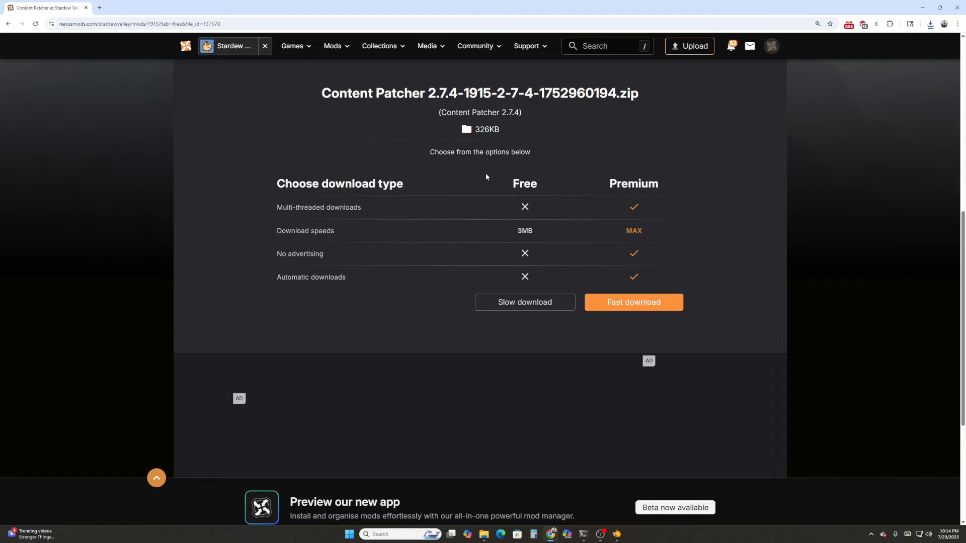
mouse_move(925, 38)
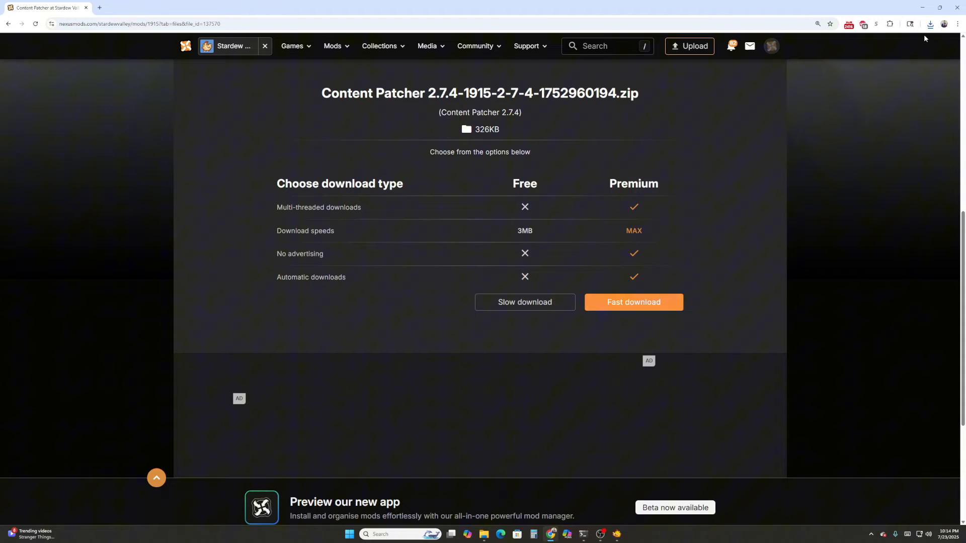
left_click(931, 24)
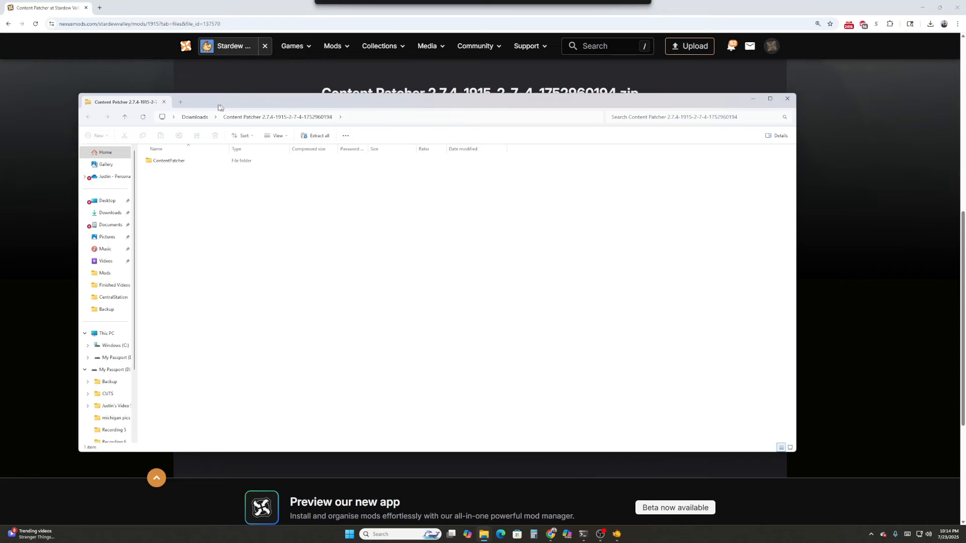
Step: Open the zip's ContentPatcher folder and check it holds ContentPatcher.dll and manifest.json
left_click(167, 160)
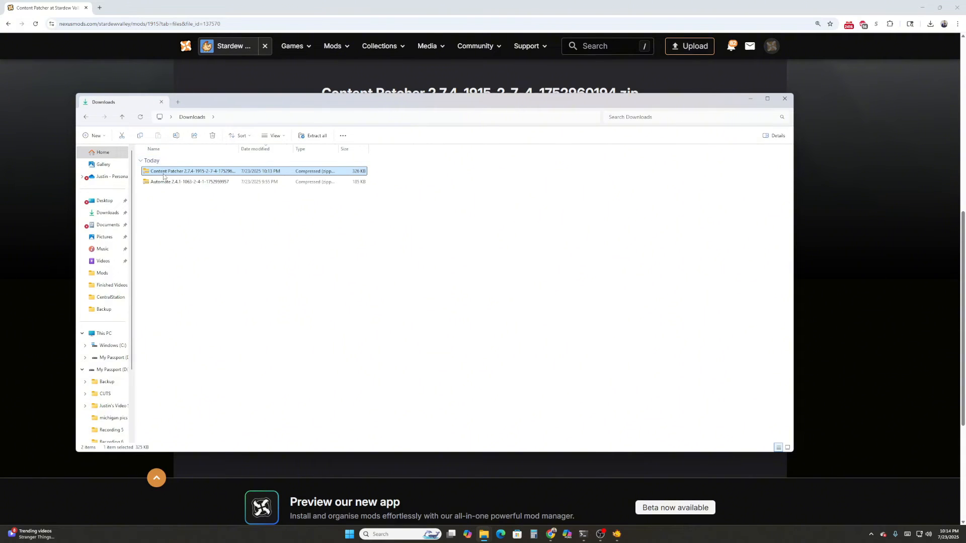
left_click(191, 181)
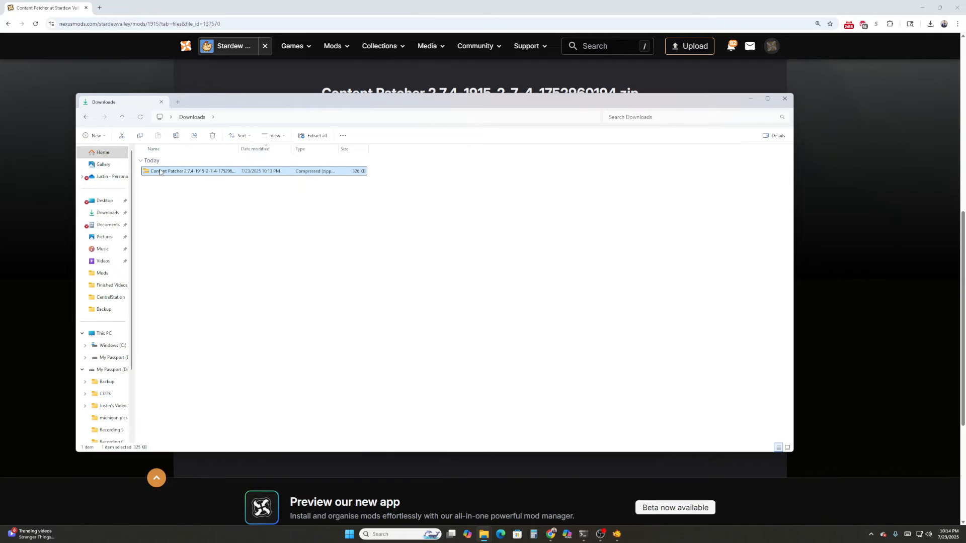
mouse_move(187, 171)
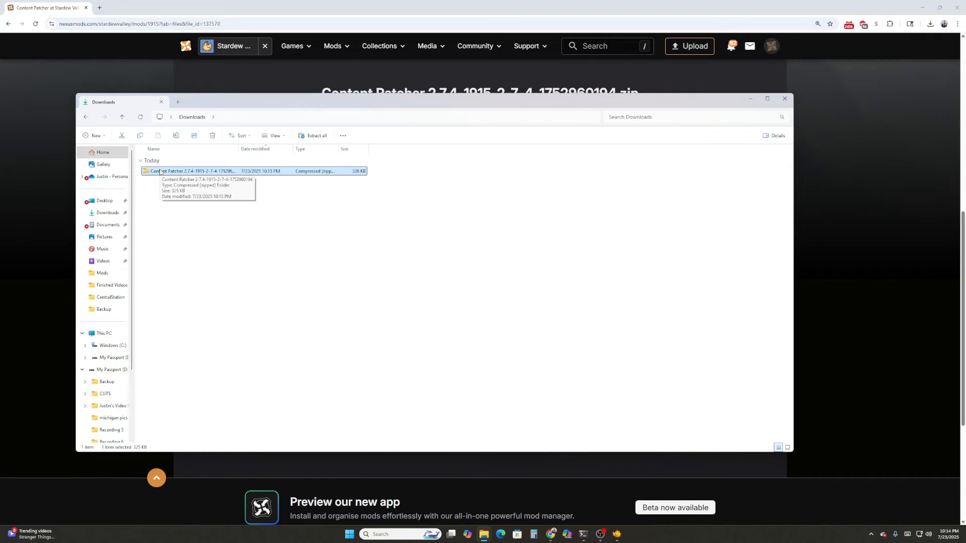
mouse_move(160, 191)
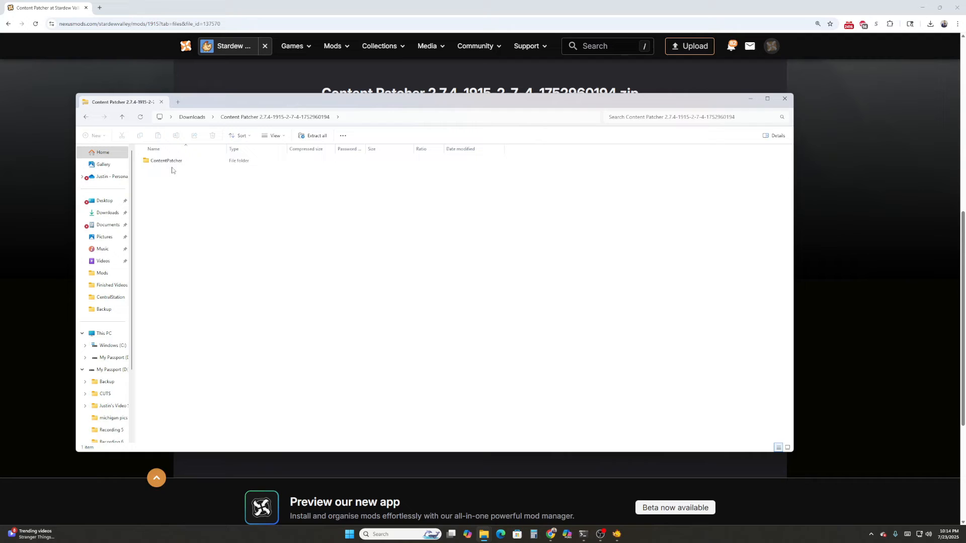
left_click(166, 160)
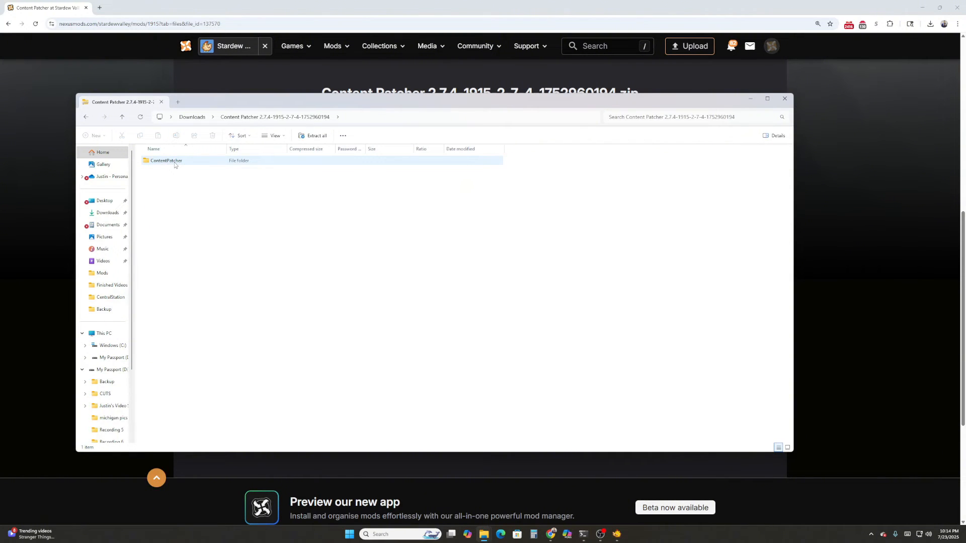
double_click(166, 161)
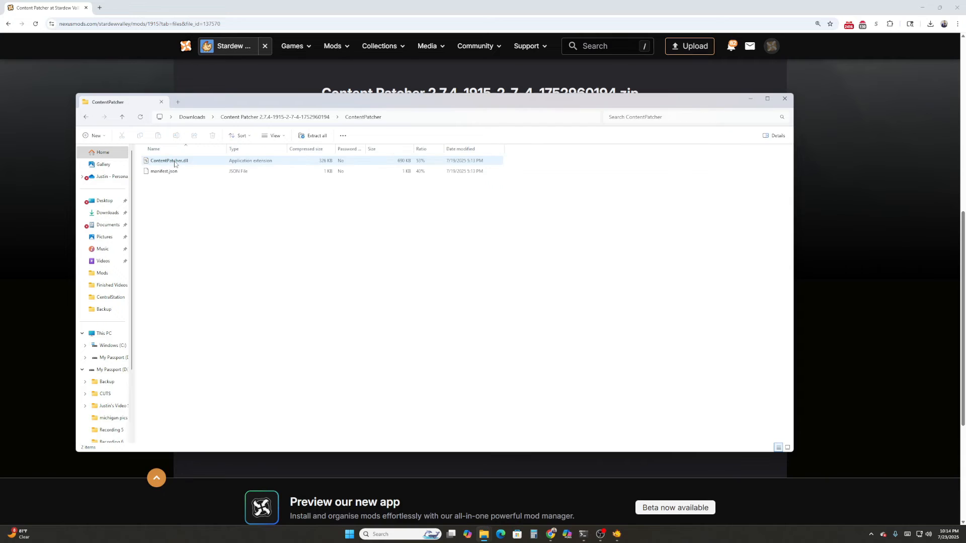
left_click(164, 171)
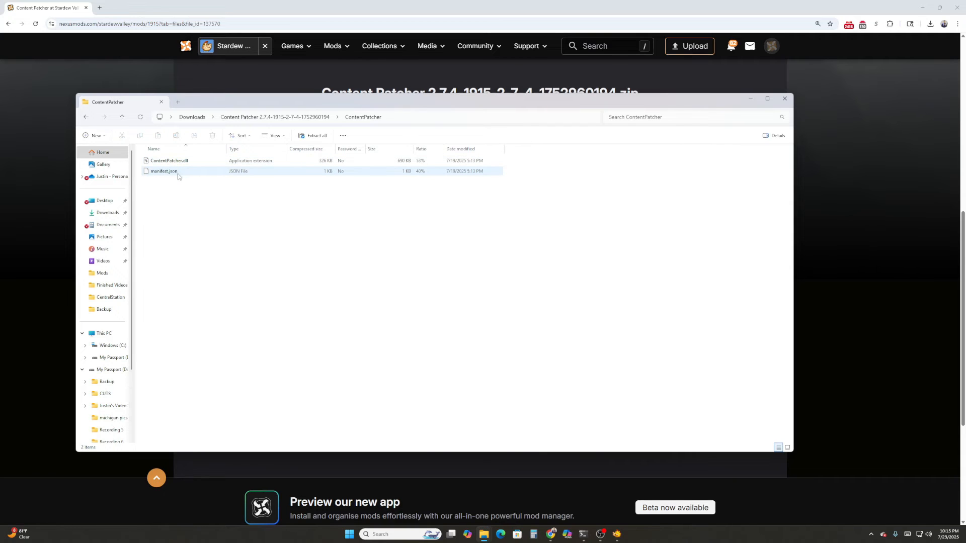
left_click(169, 160)
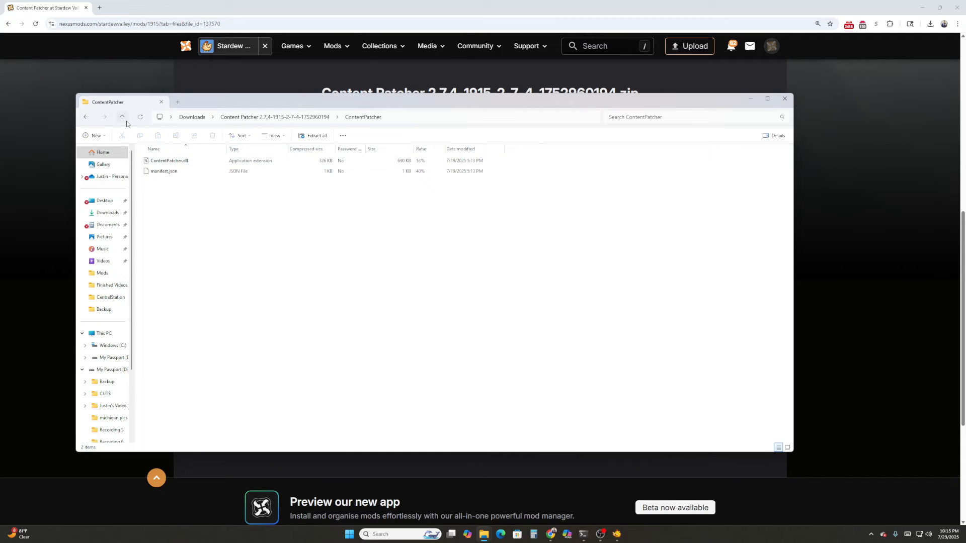
Step: Return to the archive's top level, re-checking the ContentPatcher folder once more
left_click(121, 117)
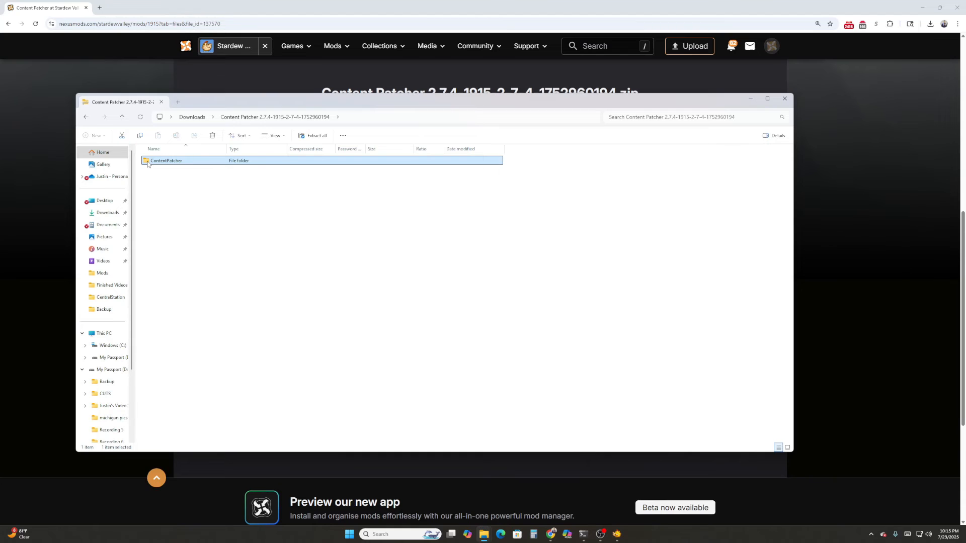
double_click(167, 160)
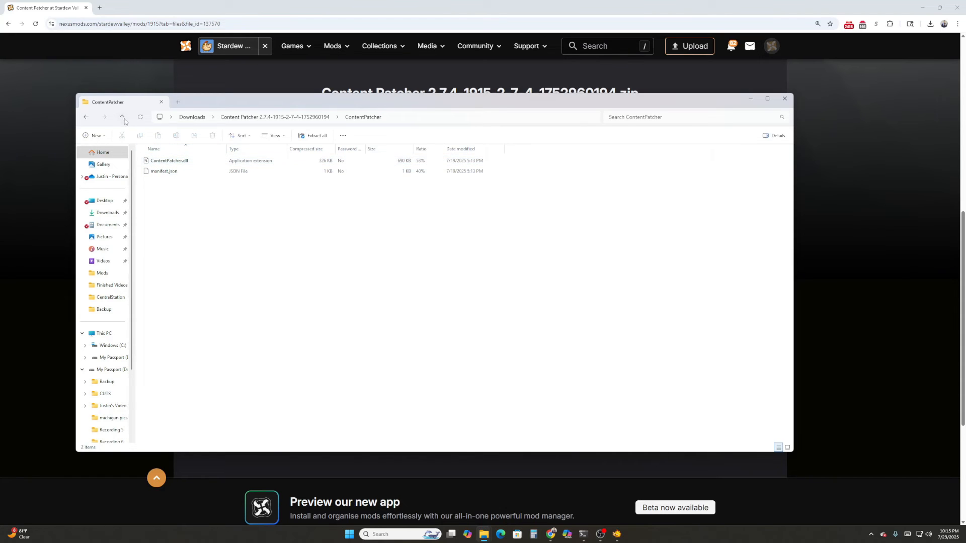
left_click(121, 118)
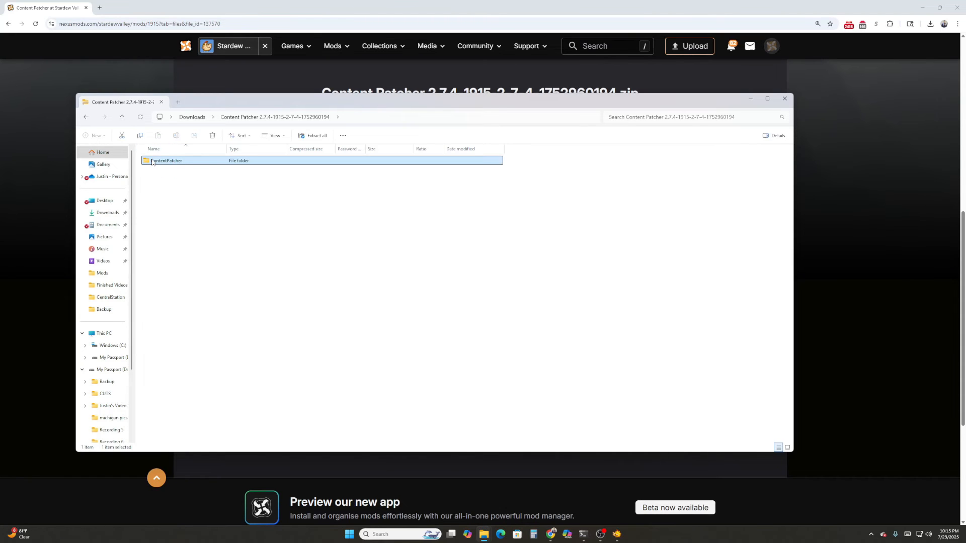
mouse_move(485, 534)
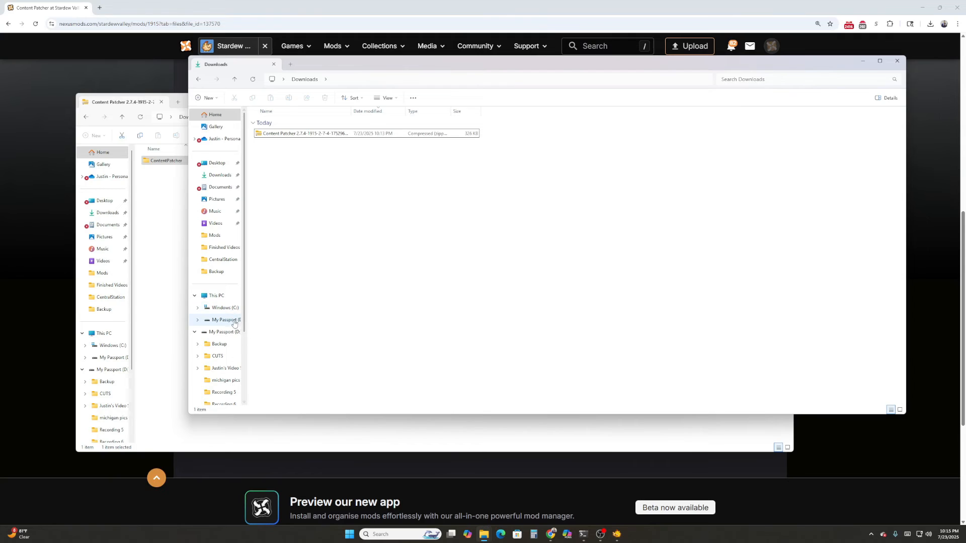
mouse_move(225, 308)
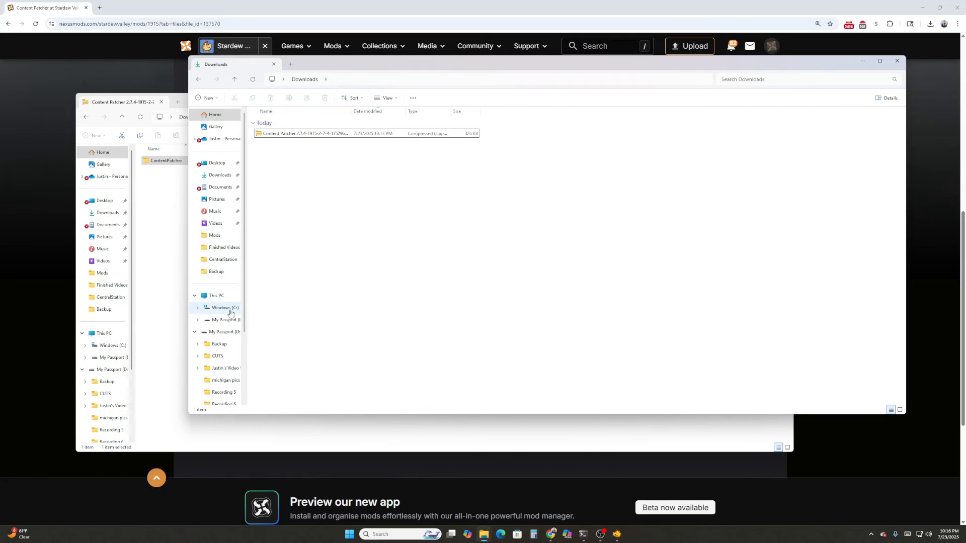
Step: Navigate C: > Program Files (x86) > Steam > steamapps > common > Stardew Valley > Mods in a second window
left_click(225, 308)
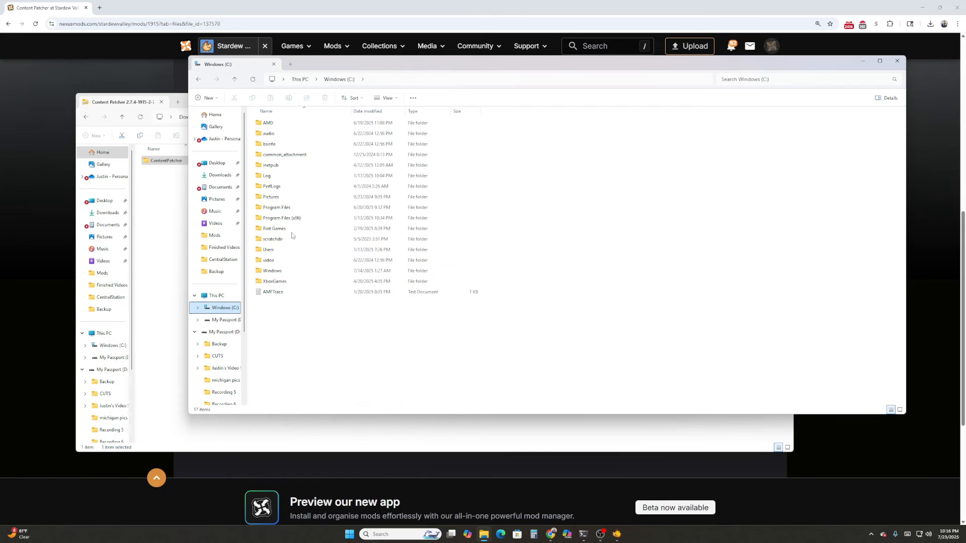
left_click(281, 218)
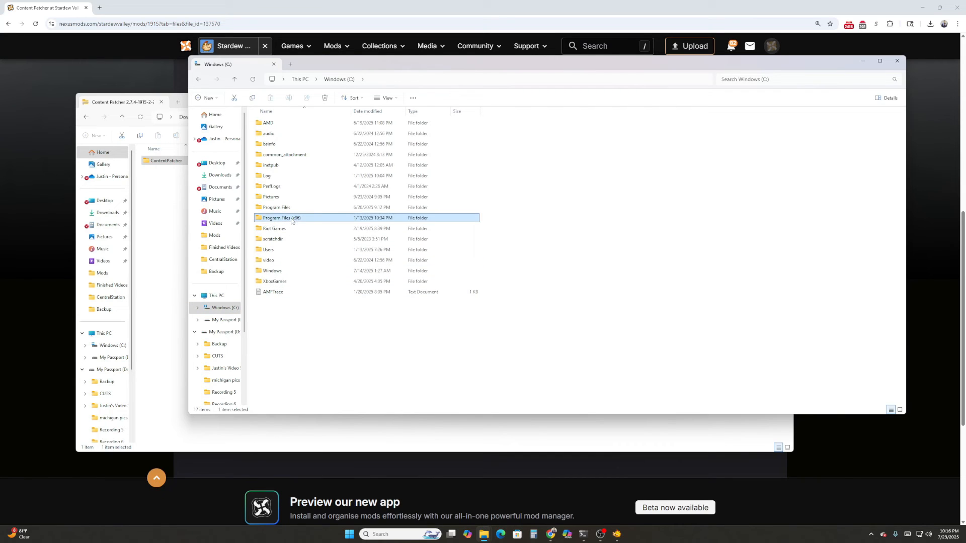
double_click(282, 217)
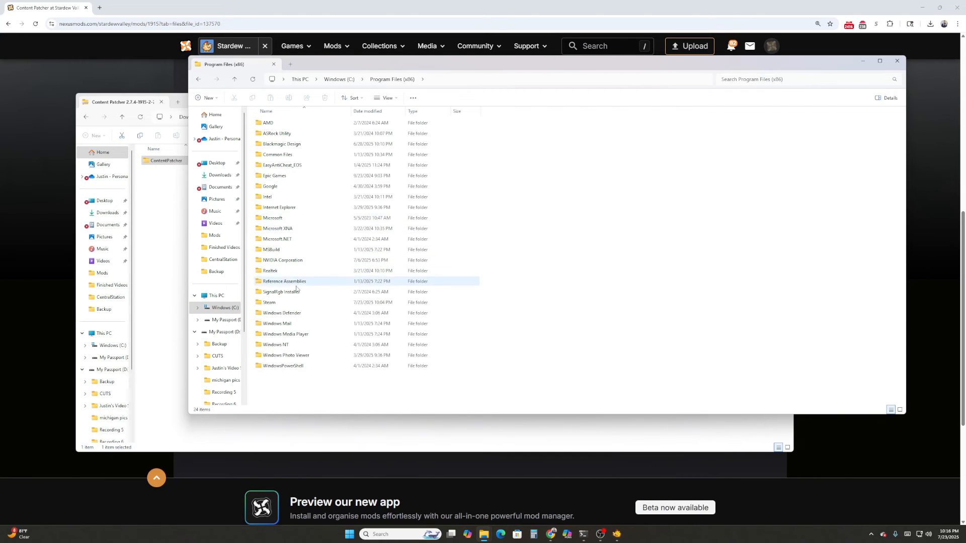
double_click(268, 303)
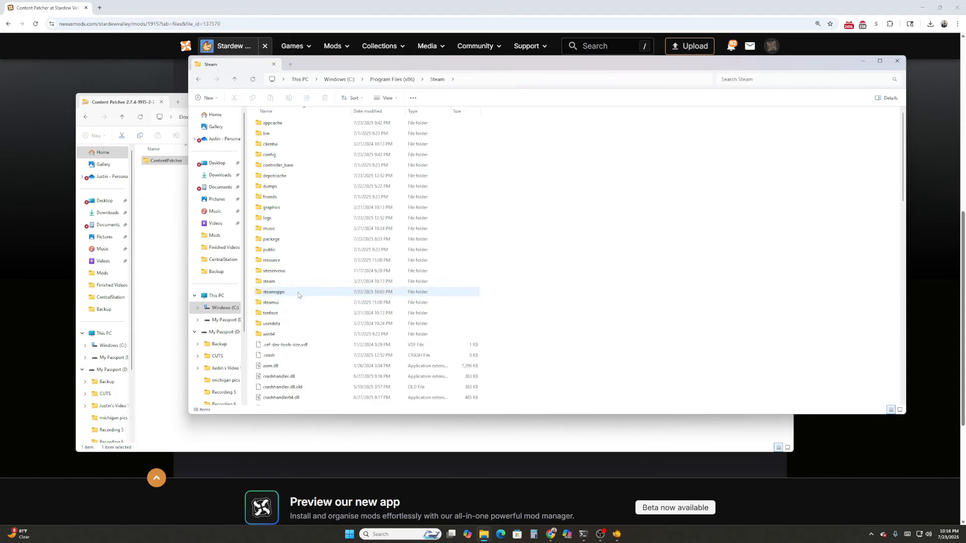
double_click(274, 291)
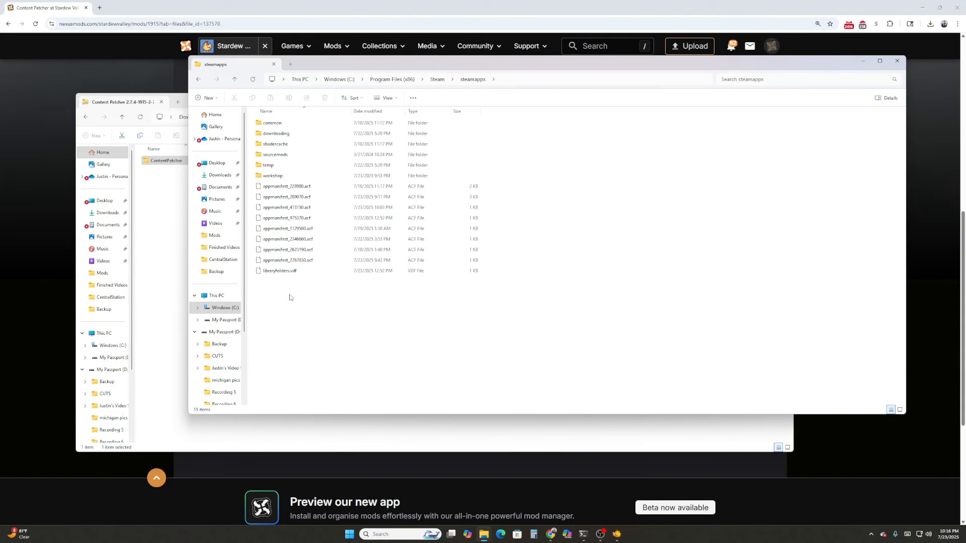
double_click(271, 123)
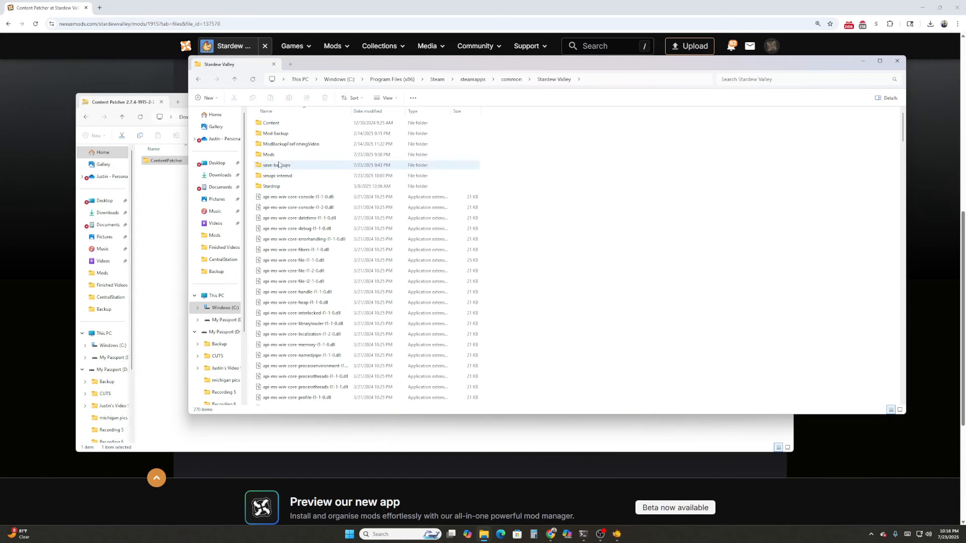
double_click(268, 154)
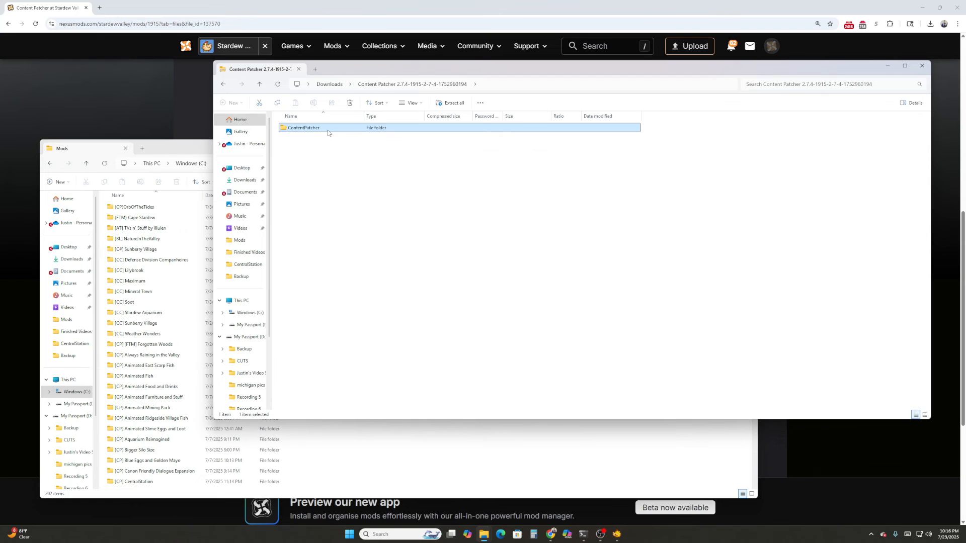
Step: Bring the Mods window forward and select the existing ContentPatcher folder among the installed mods
left_click(86, 148)
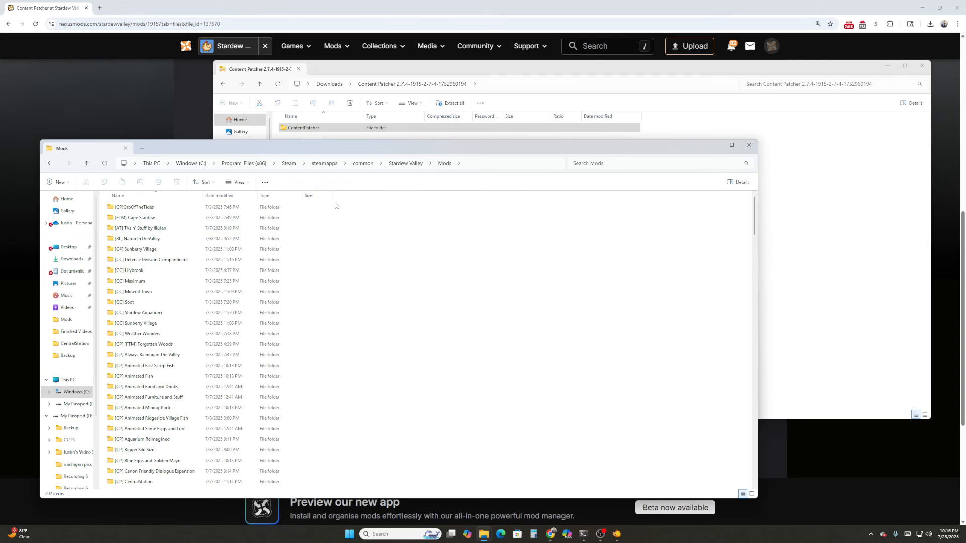
mouse_move(380, 74)
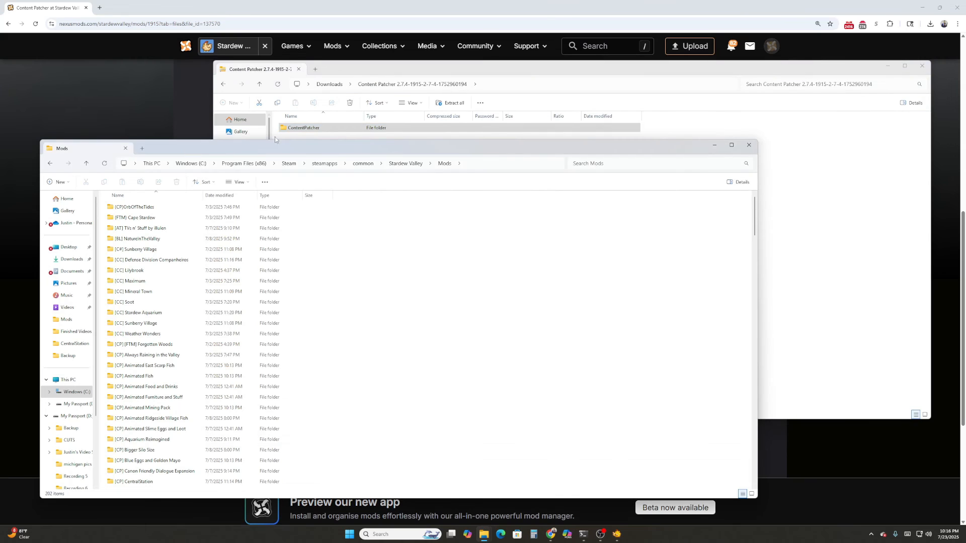
mouse_move(143, 344)
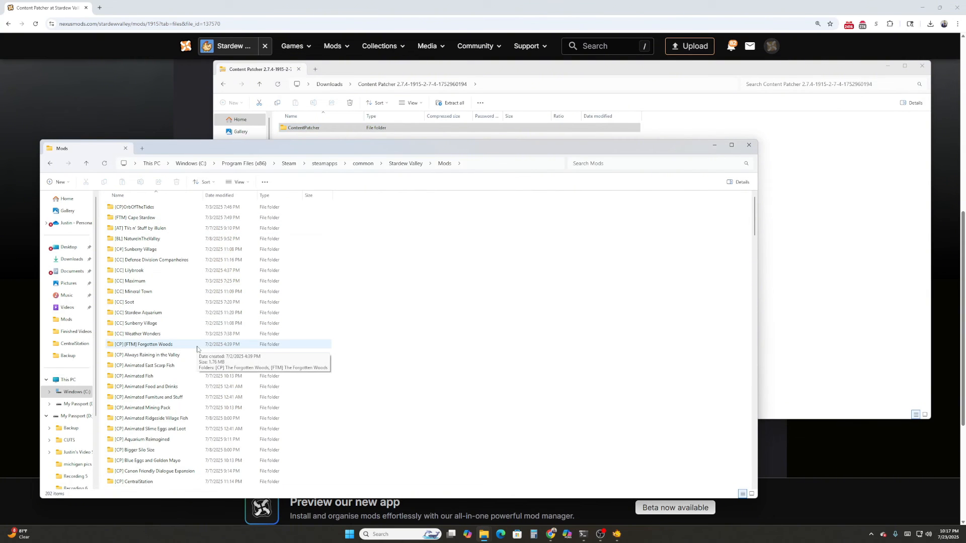
scroll("down", 3)
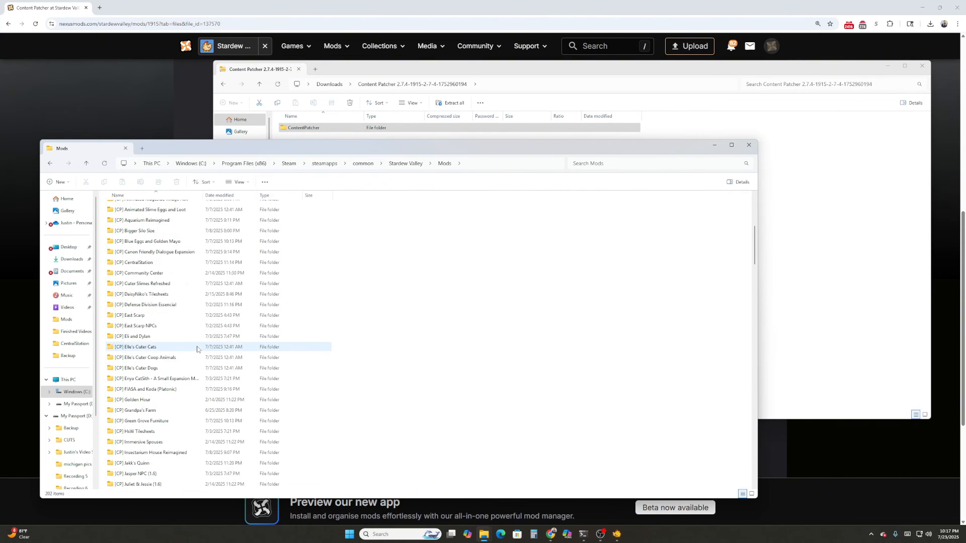
scroll("down", 3)
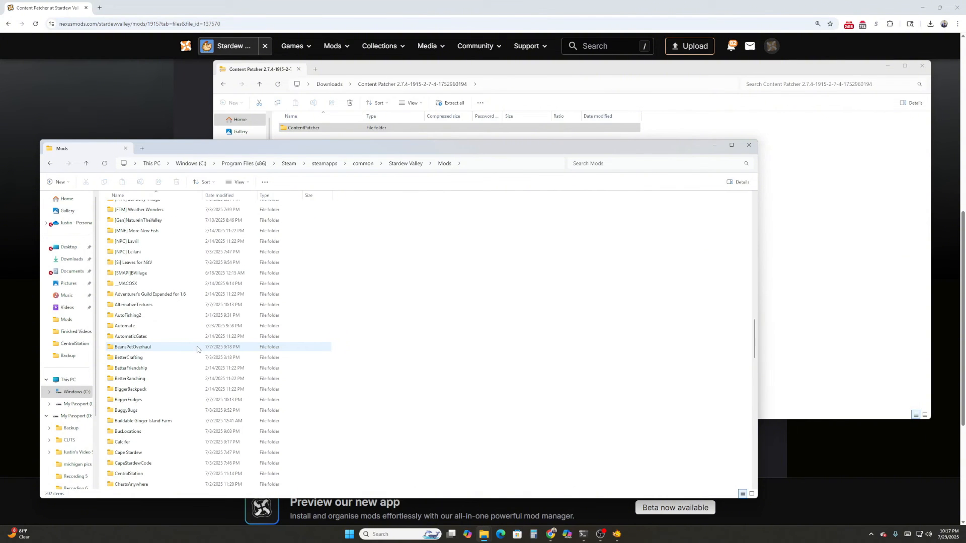
scroll("down", 3)
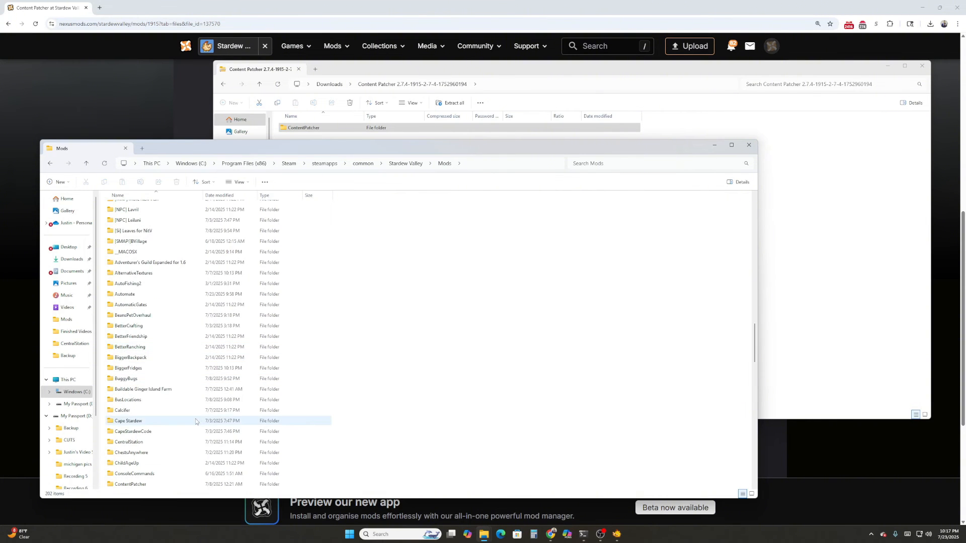
left_click(129, 452)
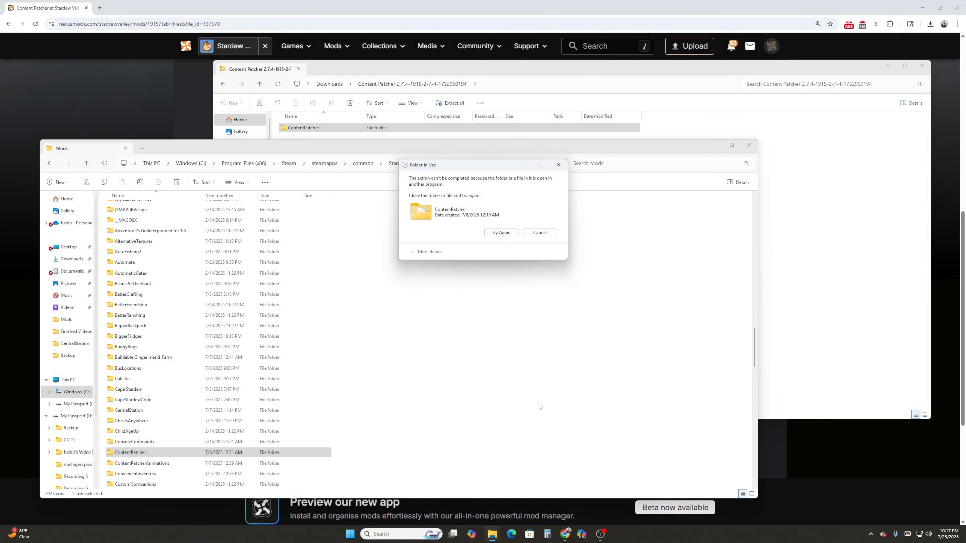
Step: Retry deleting the old ContentPatcher folder past the Folder In Use error and return to the zip window
left_click(500, 233)
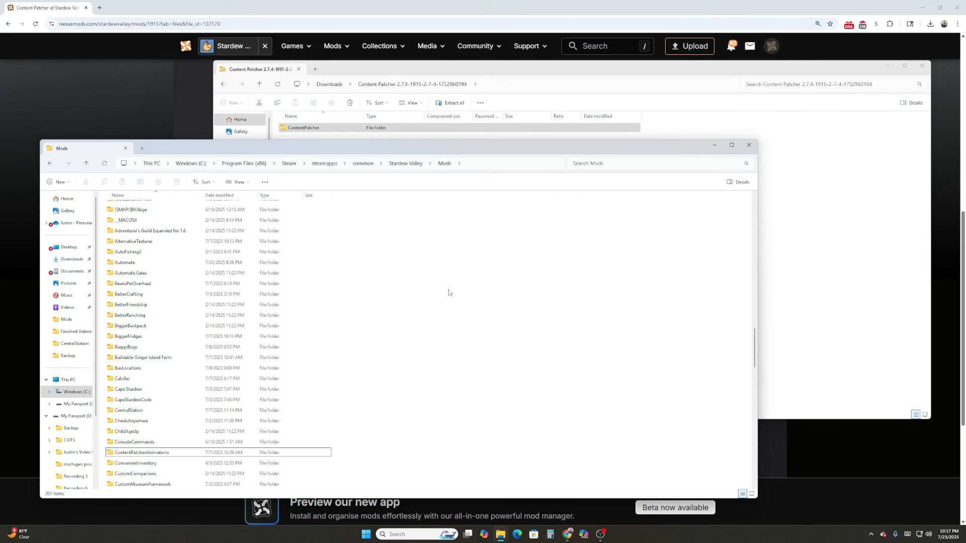
left_click(303, 127)
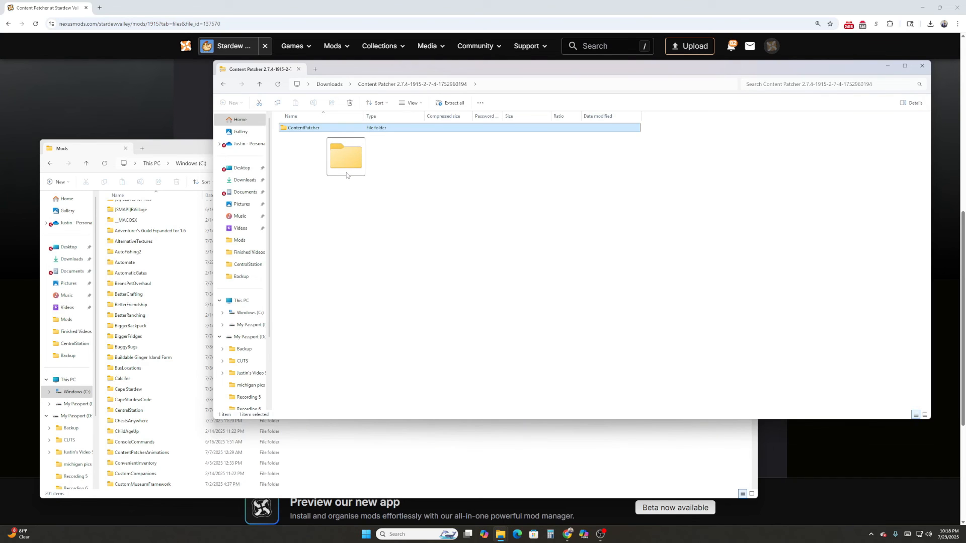
Step: Drag the new ContentPatcher folder from the zip into the Mods folder
left_click_drag(345, 157, 413, 459)
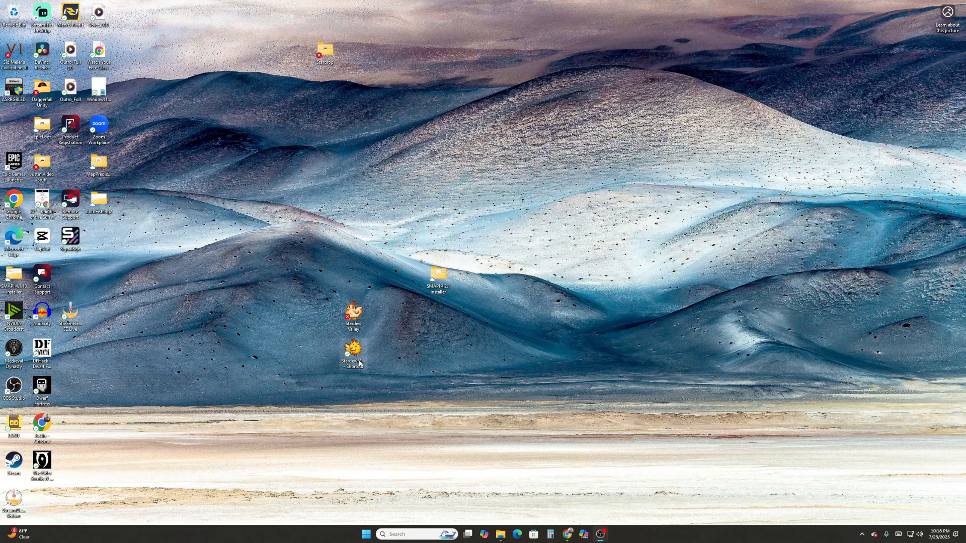
Step: Launch Stardew Valley with SMAPI and check Content Patcher is gone from the 'You can update' list
double_click(353, 352)
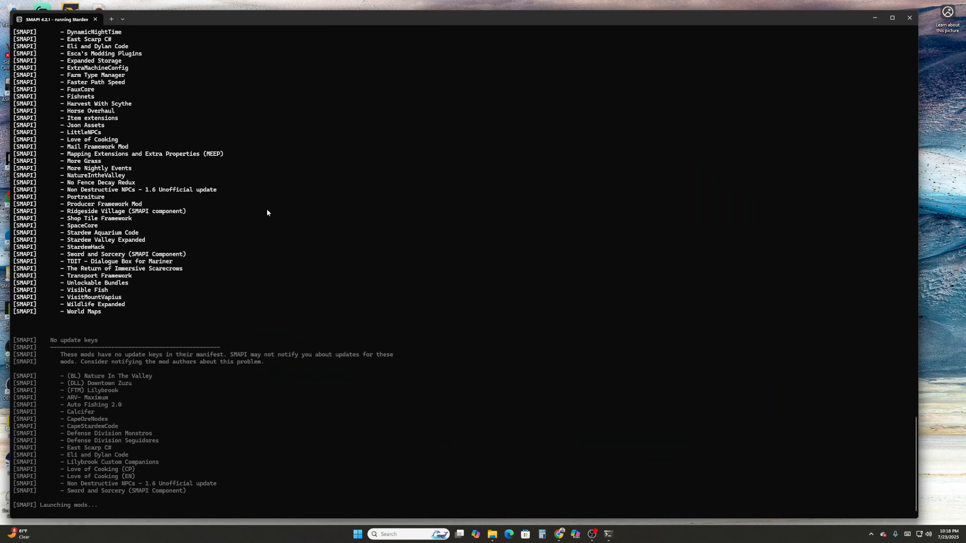
scroll("down", 3)
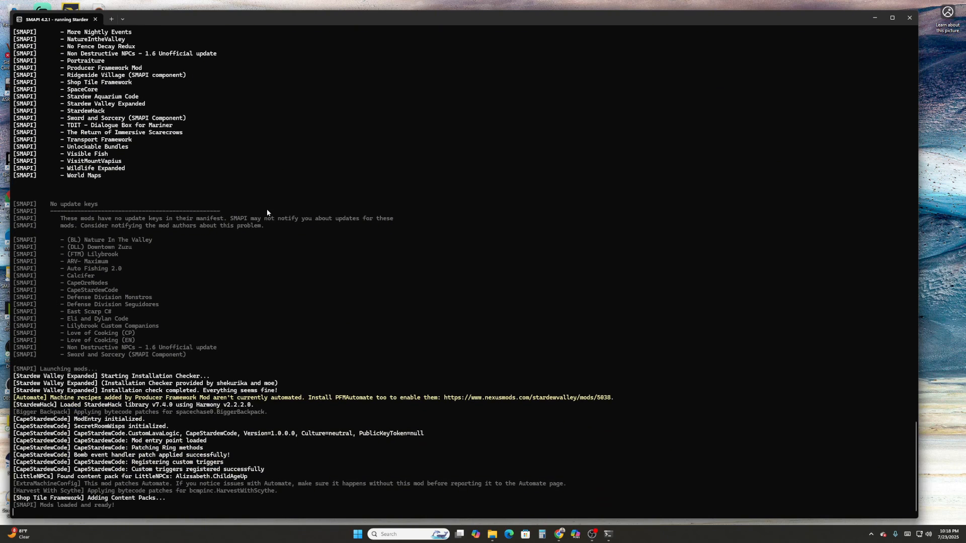
scroll("down", 3)
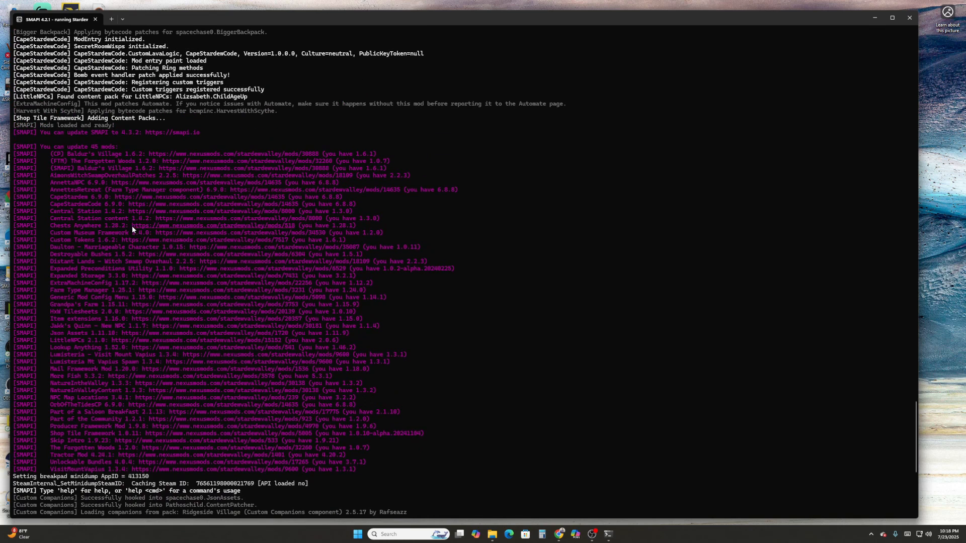
mouse_move(65, 200)
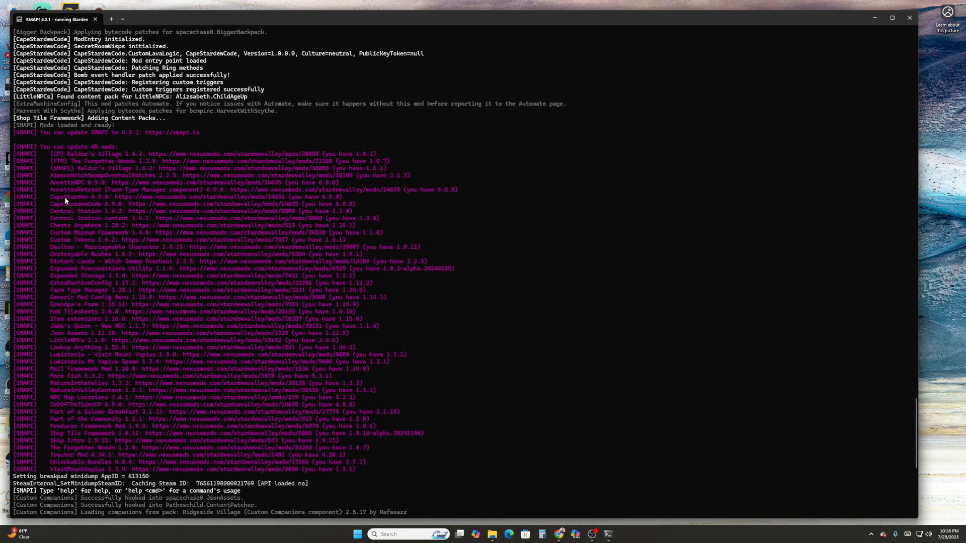
mouse_move(57, 212)
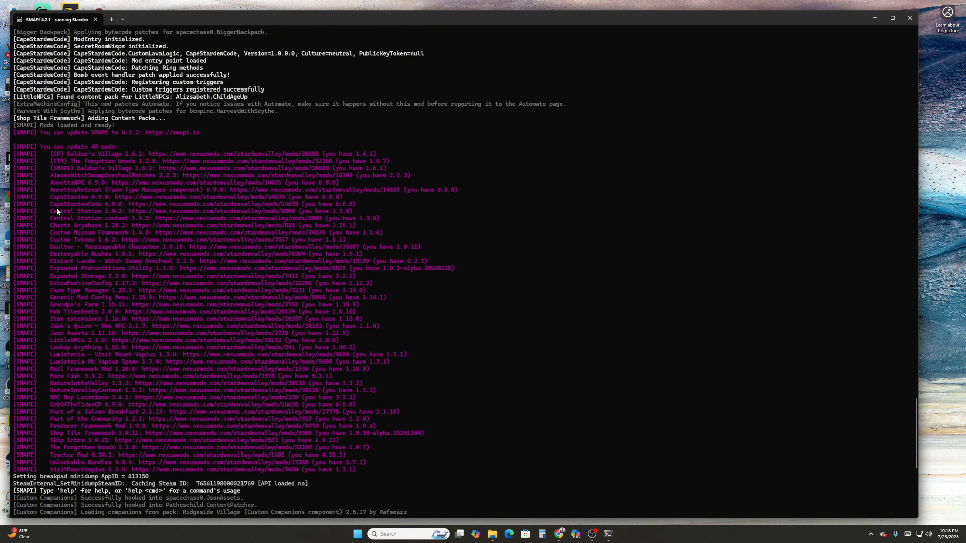
mouse_move(61, 232)
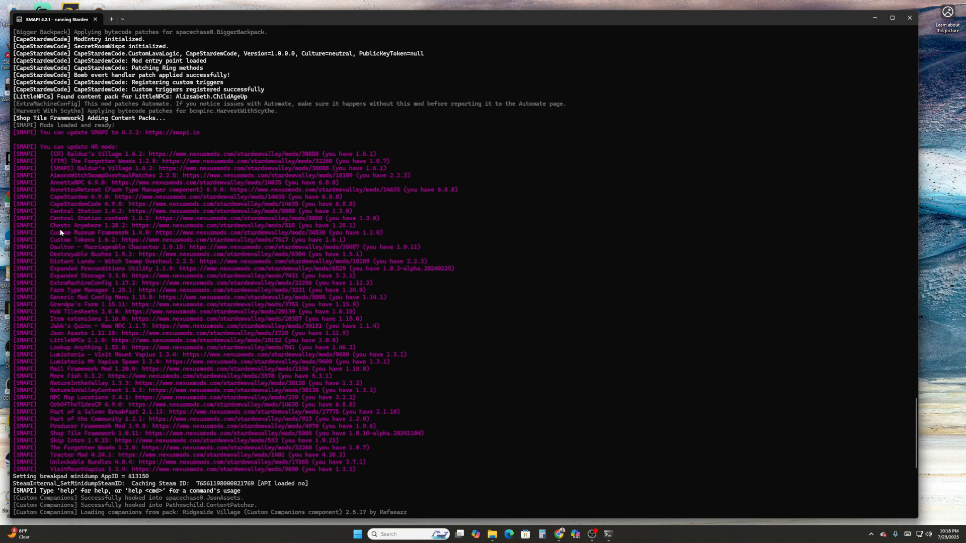